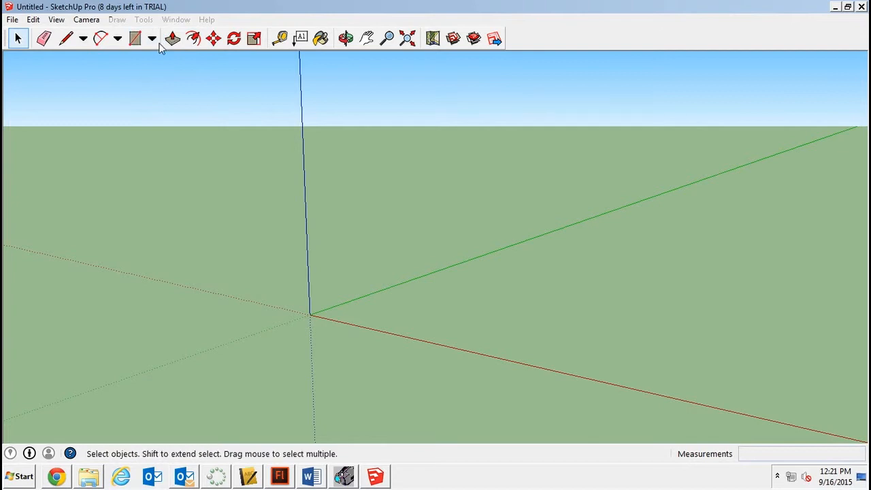
# - Draw a flat hexagon polygon on the ground plane near the origin
pyautogui.click(134, 38)
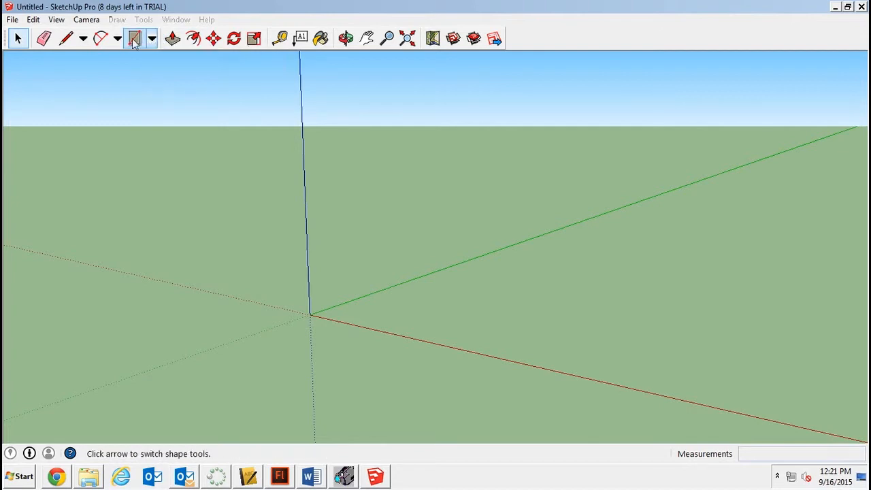
pyautogui.moveTo(152, 38)
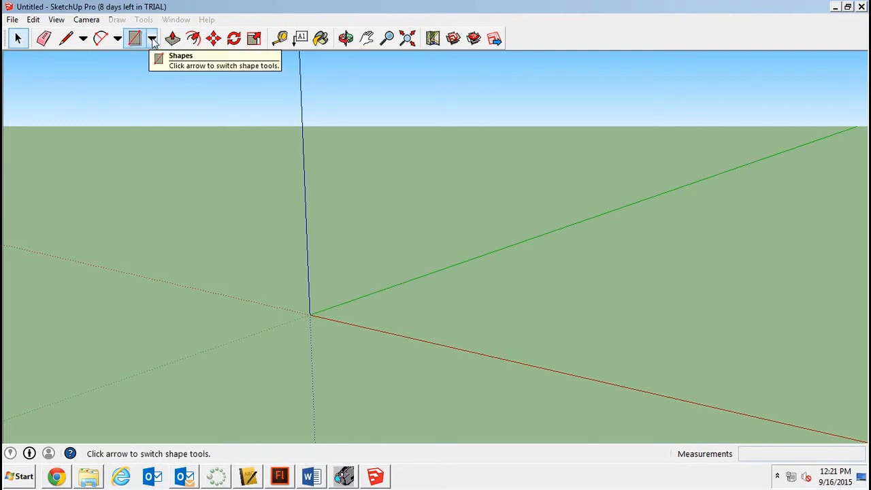
pyautogui.click(153, 39)
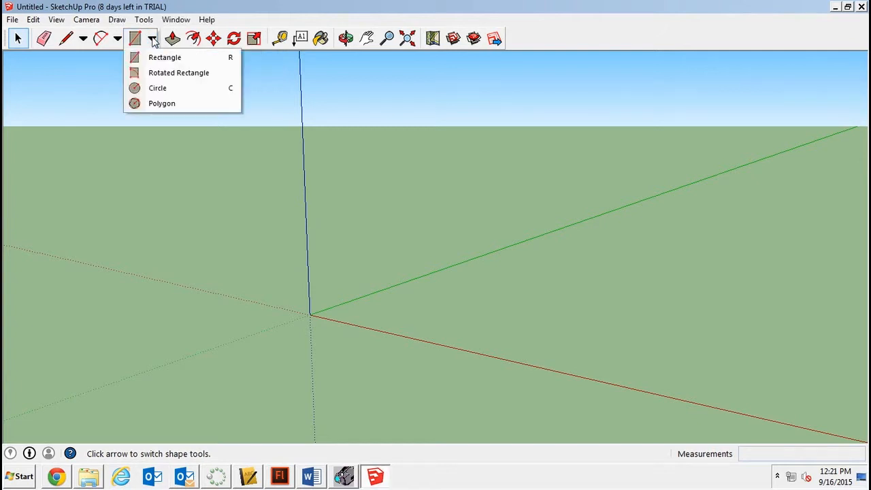
pyautogui.click(162, 103)
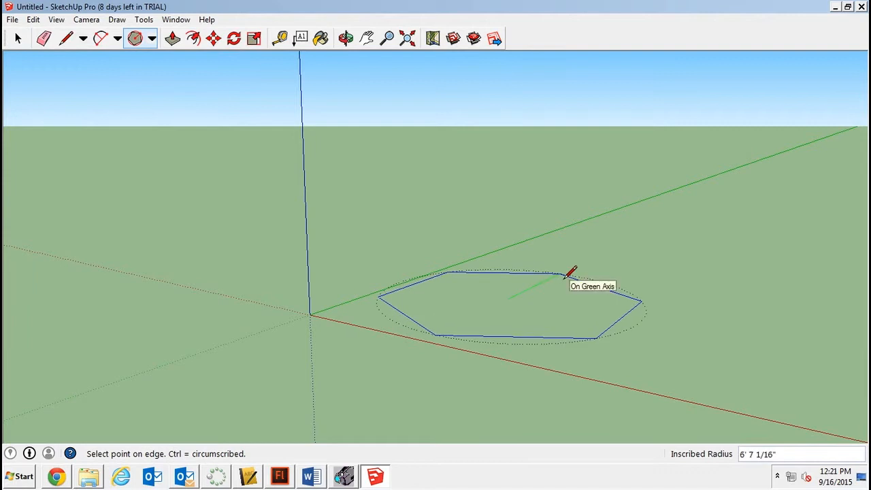
pyautogui.click(569, 273)
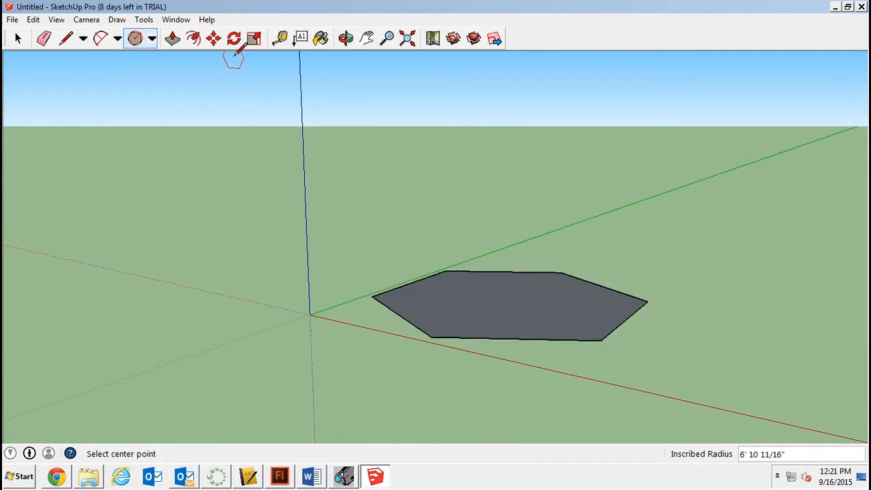
# - Offset the hexagon's outline for wall thickness and pull the outer ring up to about 8' 8"
pyautogui.click(193, 38)
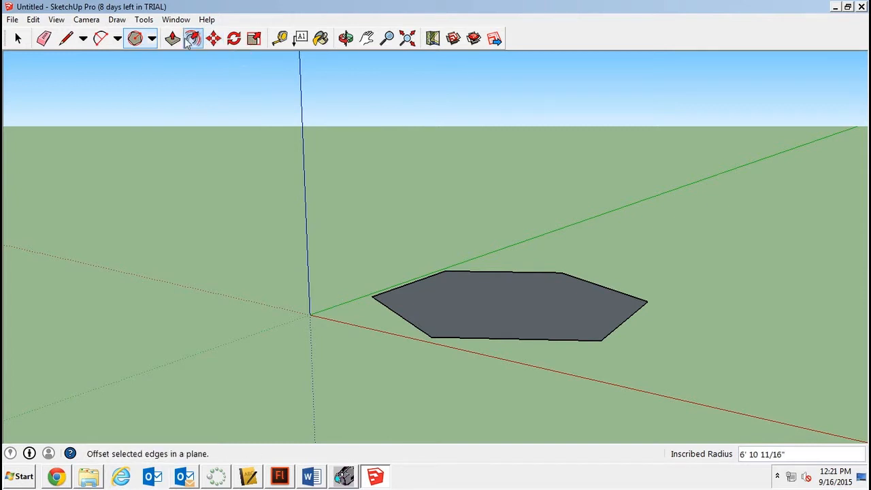
pyautogui.click(193, 38)
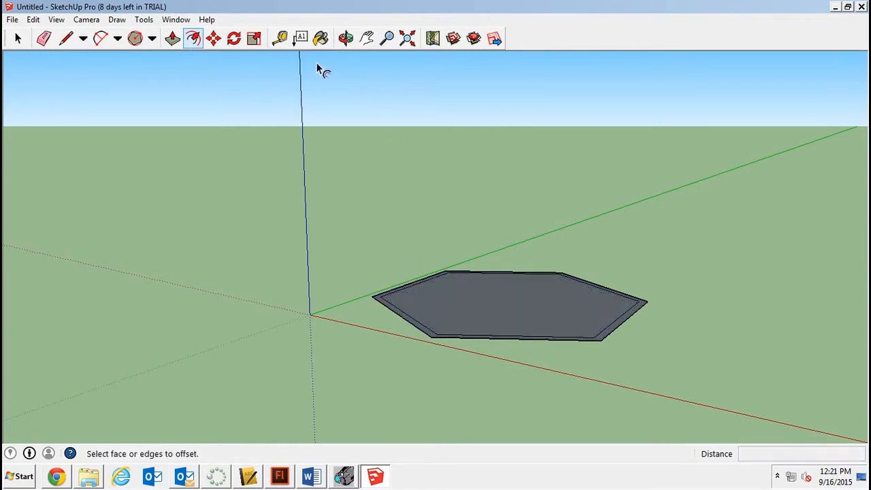
pyautogui.click(172, 38)
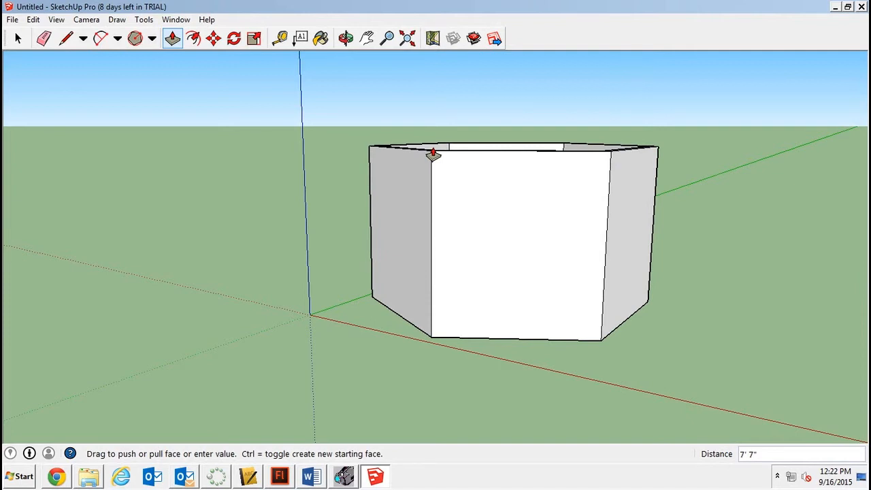
pyautogui.moveTo(434, 153); pyautogui.dragTo(434, 146)
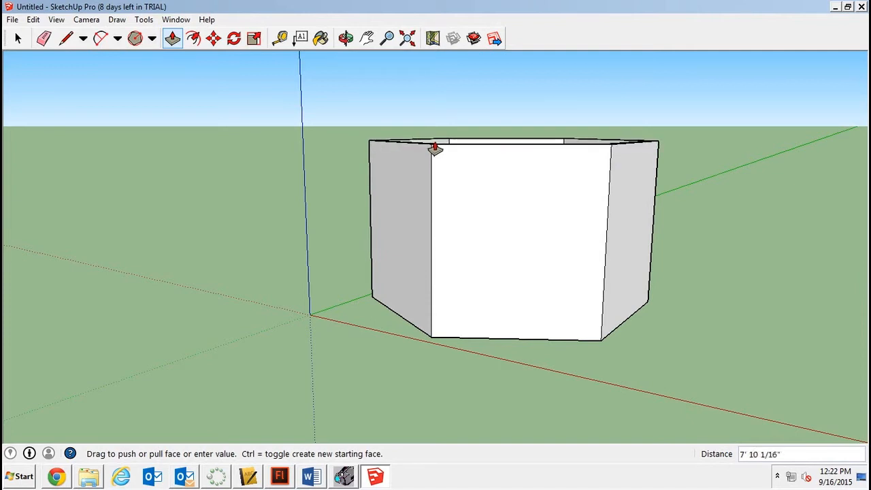
pyautogui.moveTo(435, 147); pyautogui.dragTo(435, 133)
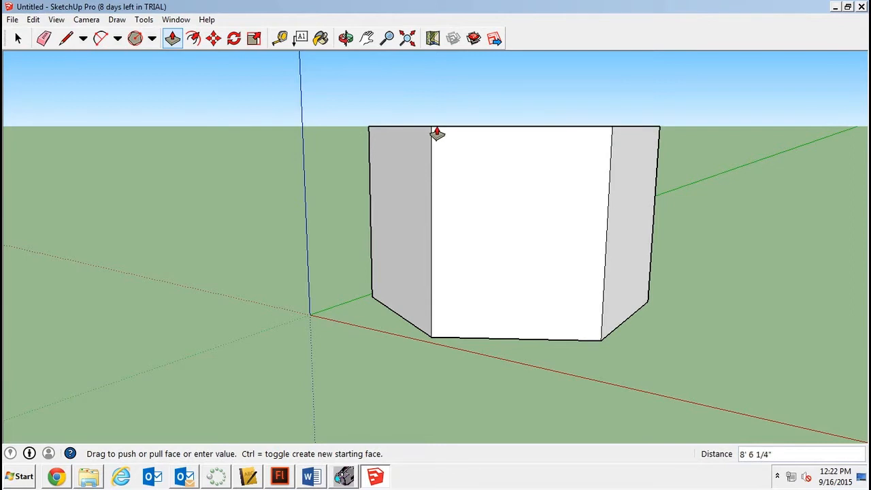
pyautogui.moveTo(438, 134); pyautogui.dragTo(438, 129)
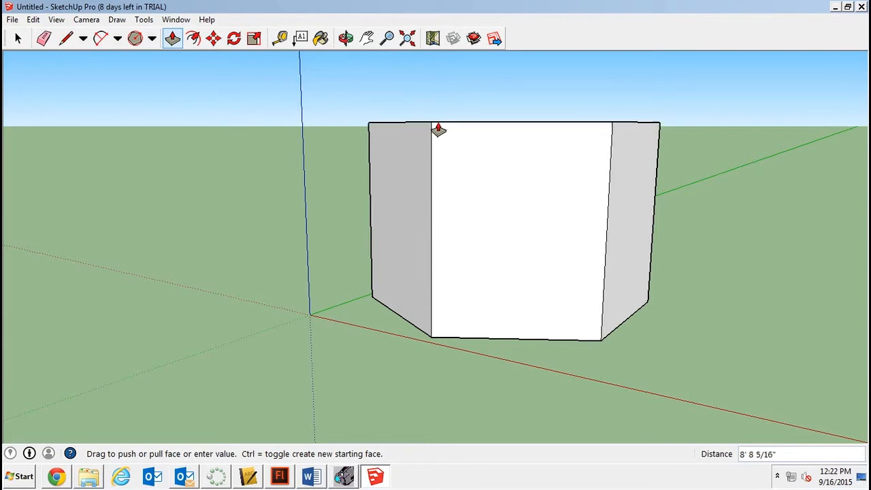
pyautogui.moveTo(495, 250)
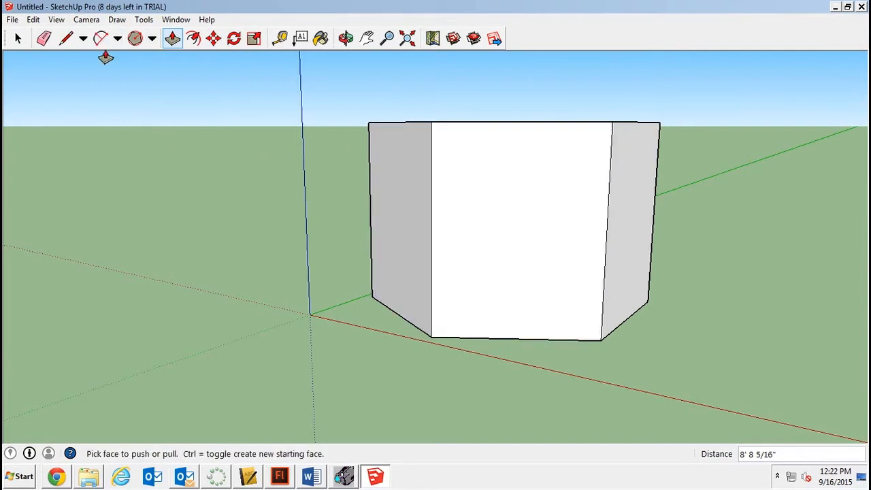
# - Outline a doorway on the front wall: a rectangle topped by a 2-point arc
pyautogui.click(152, 38)
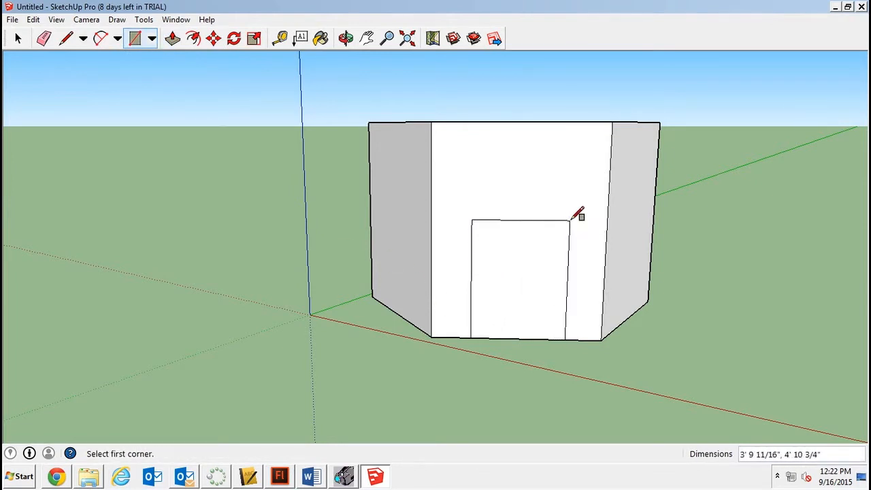
pyautogui.click(100, 38)
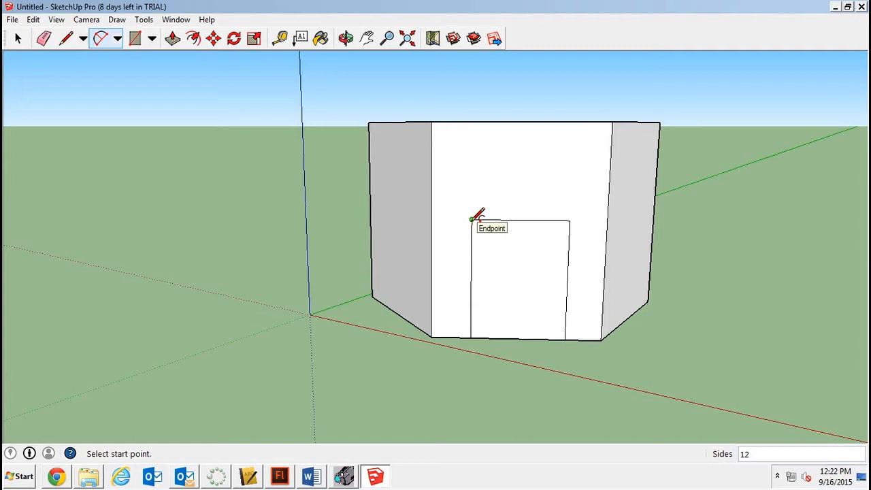
pyautogui.click(471, 219)
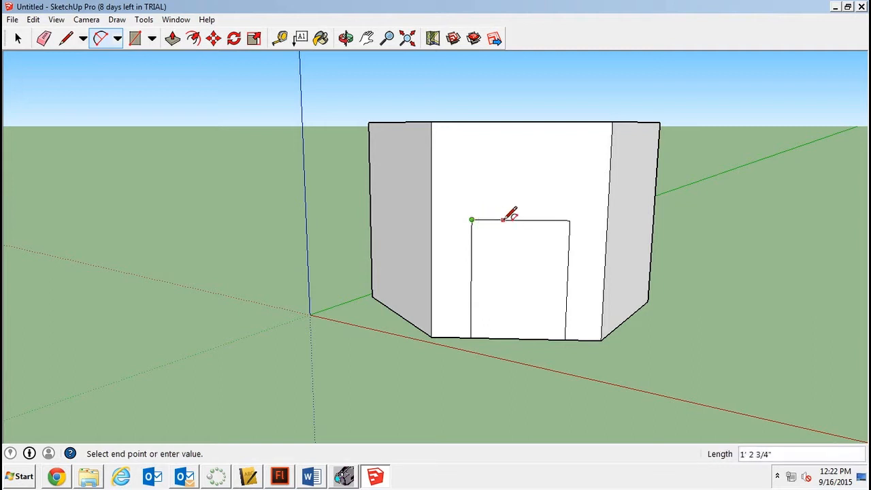
pyautogui.moveTo(571, 219)
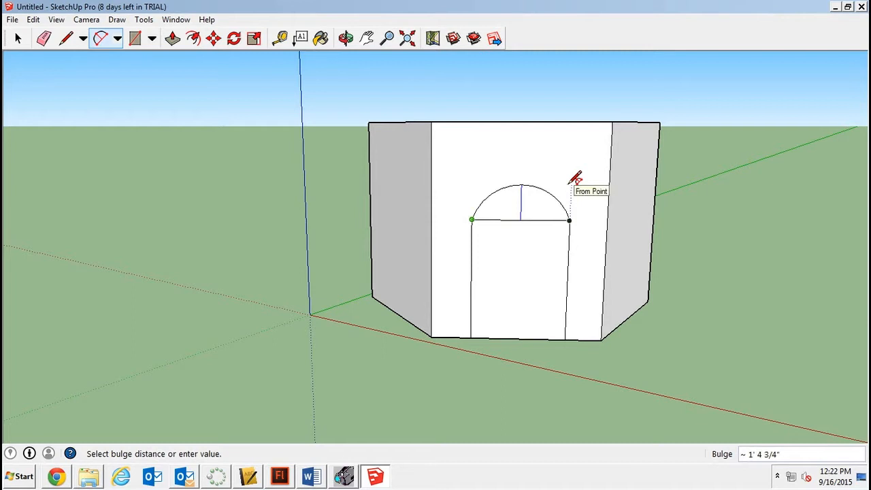
pyautogui.click(43, 38)
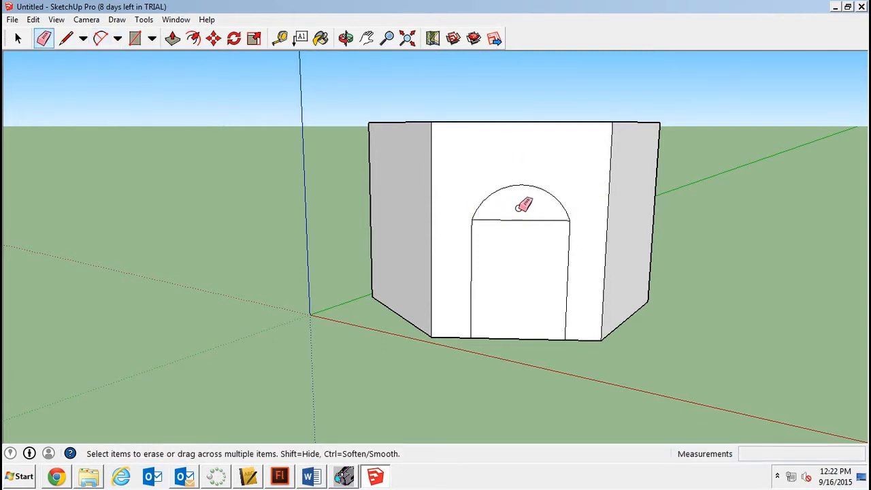
pyautogui.moveTo(528, 218)
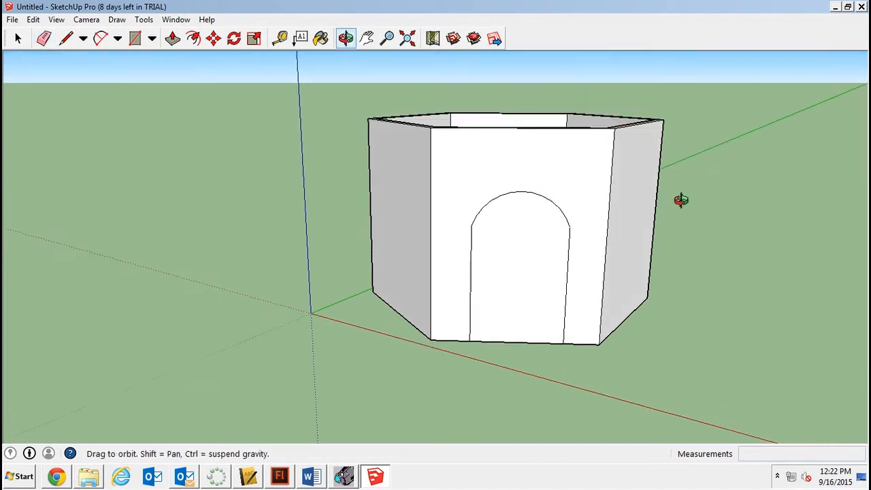
# - Erase the arch's dividing line and push the door face through the front wall
pyautogui.click(44, 39)
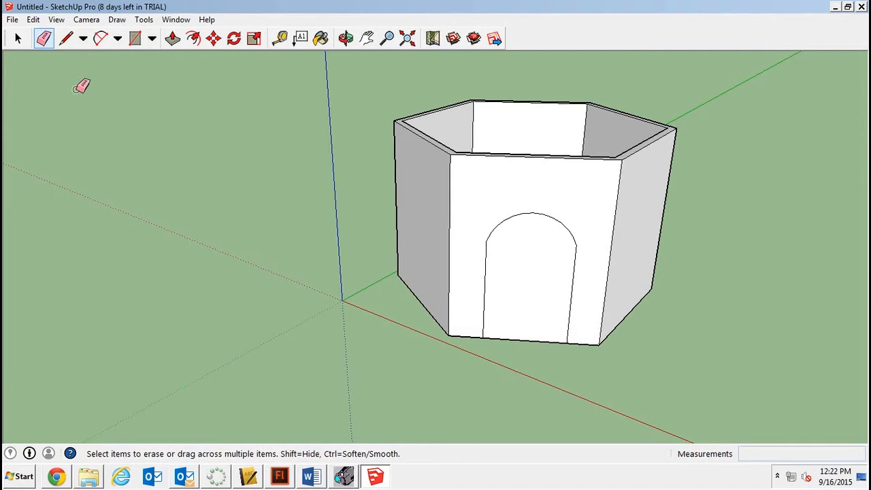
pyautogui.click(171, 38)
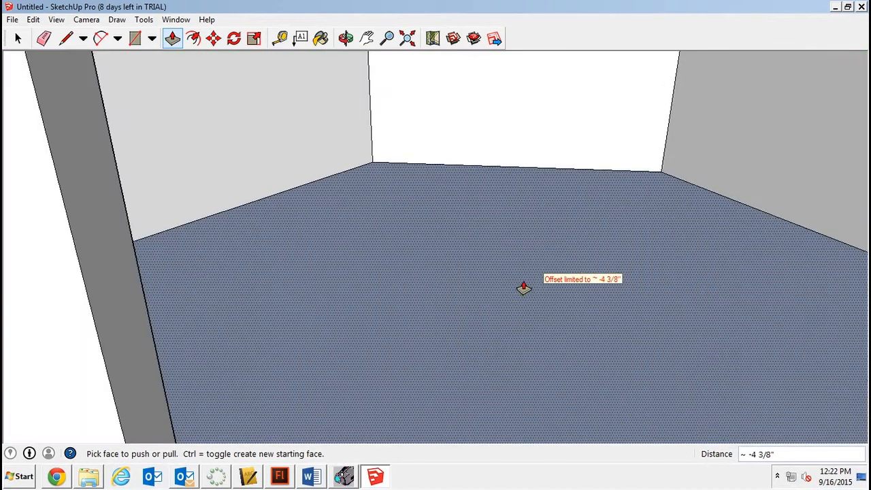
pyautogui.click(345, 38)
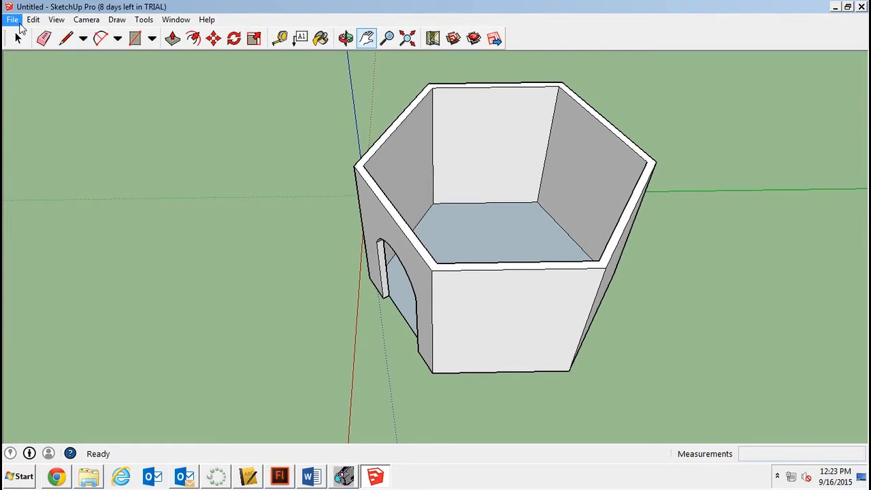
pyautogui.moveTo(16, 28)
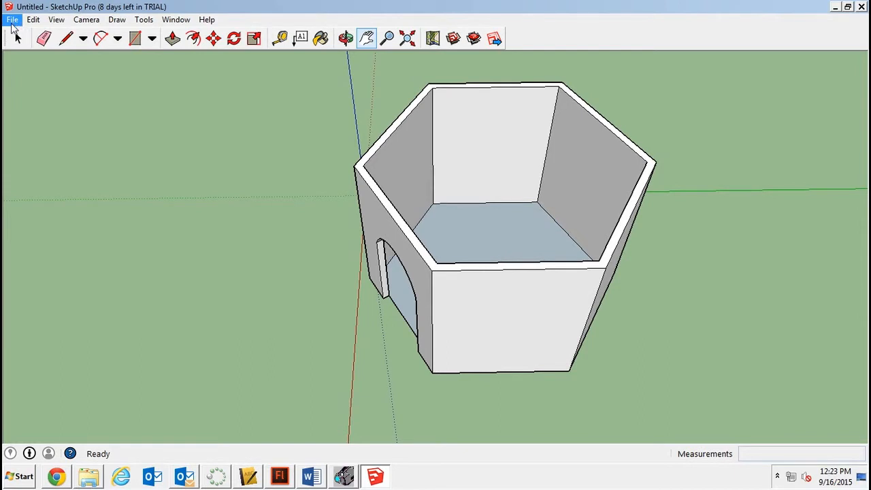
# - Start File > Import, browse to Pictures, filter to SketchUp Files (*.skp) and scroll the Desktop list
pyautogui.click(11, 19)
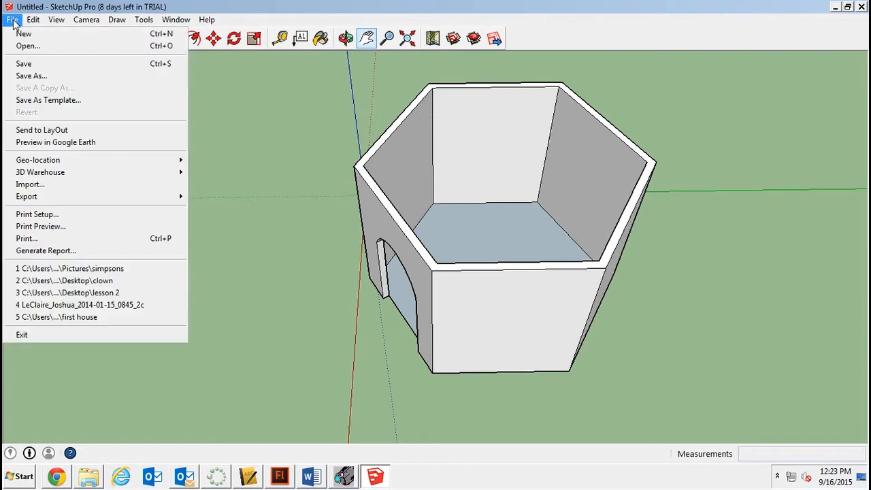
pyautogui.moveTo(30, 185)
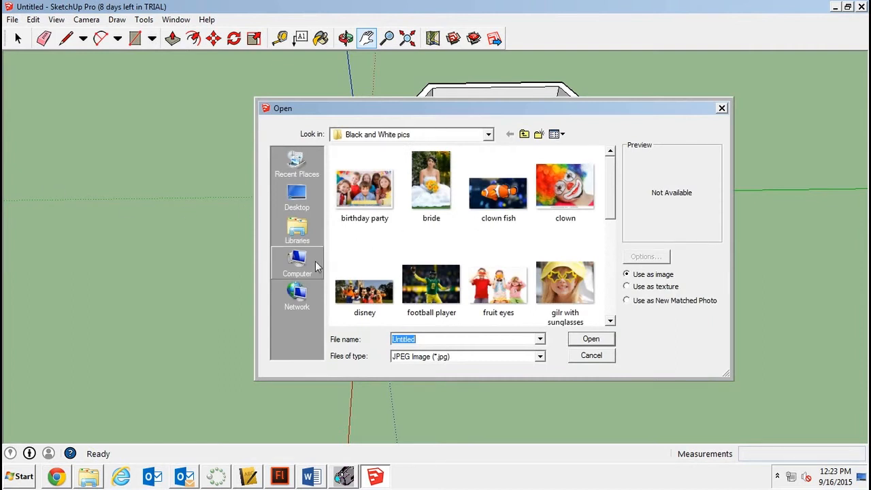
pyautogui.click(296, 232)
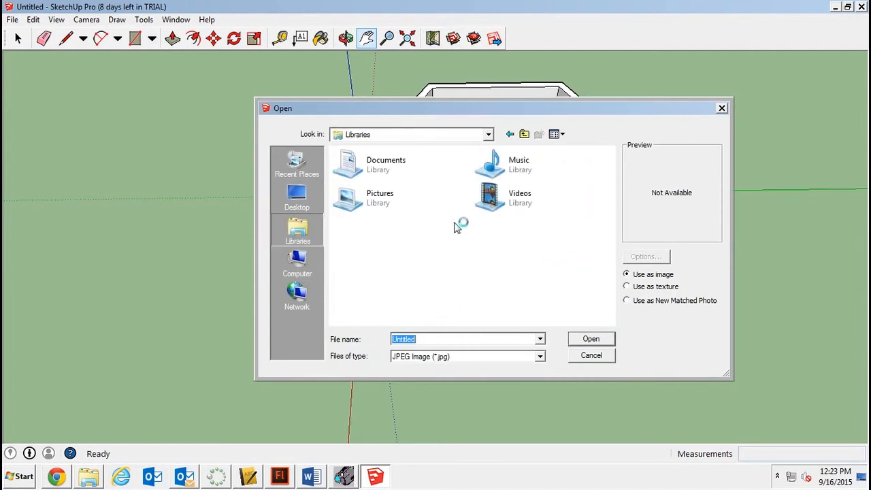
pyautogui.click(380, 197)
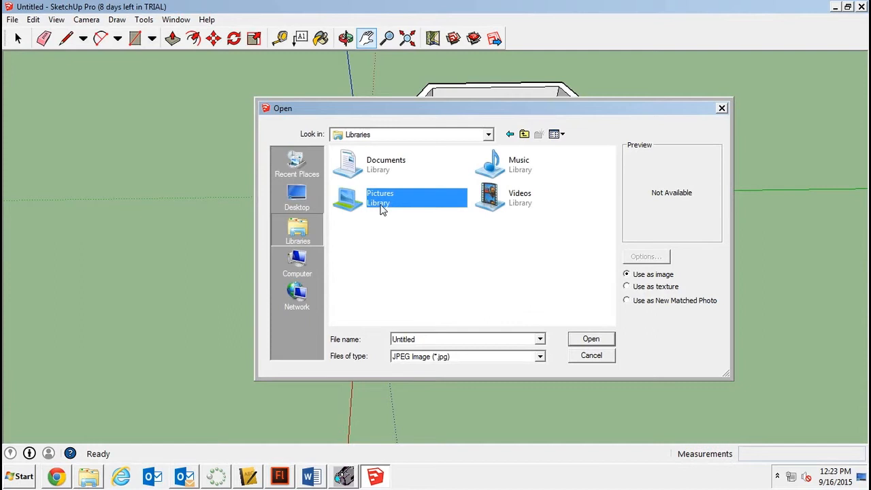
pyautogui.doubleClick(379, 198)
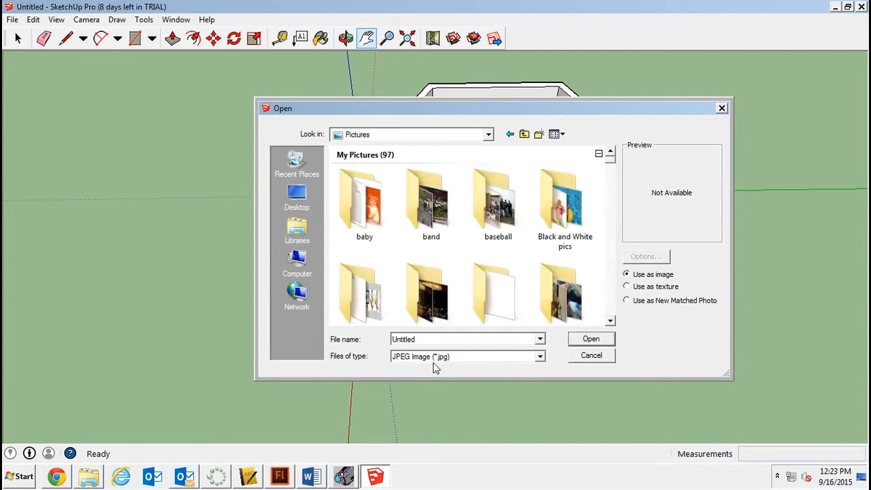
pyautogui.moveTo(451, 361)
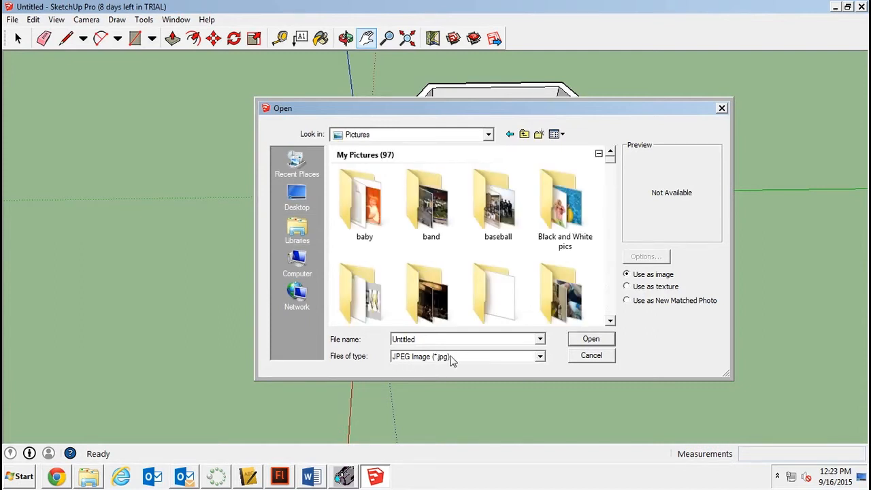
pyautogui.click(539, 356)
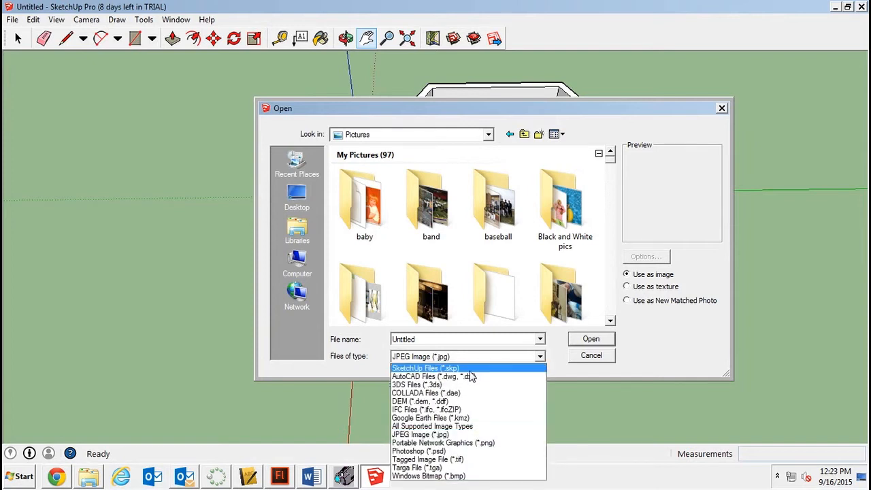
pyautogui.click(424, 367)
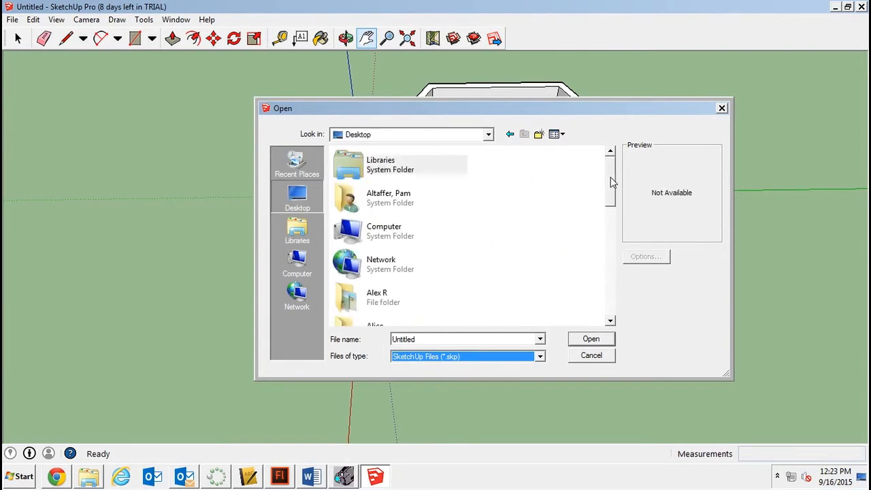
pyautogui.scroll(-3)
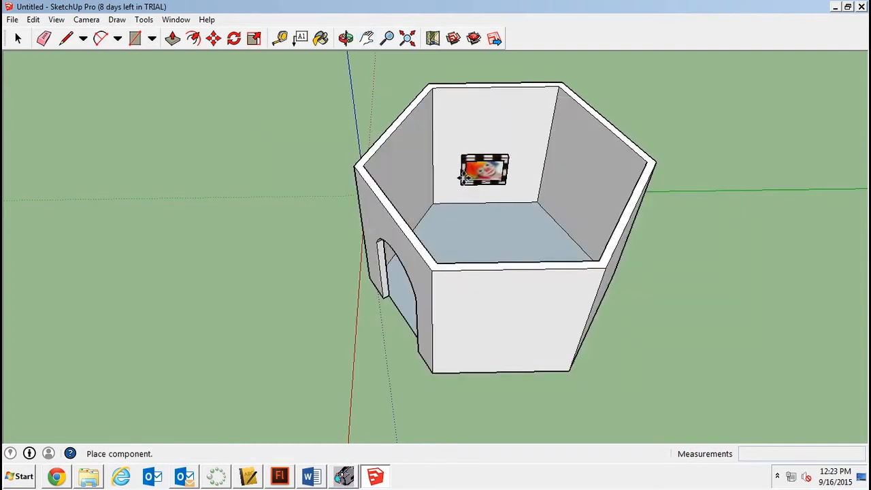
pyautogui.moveTo(462, 150)
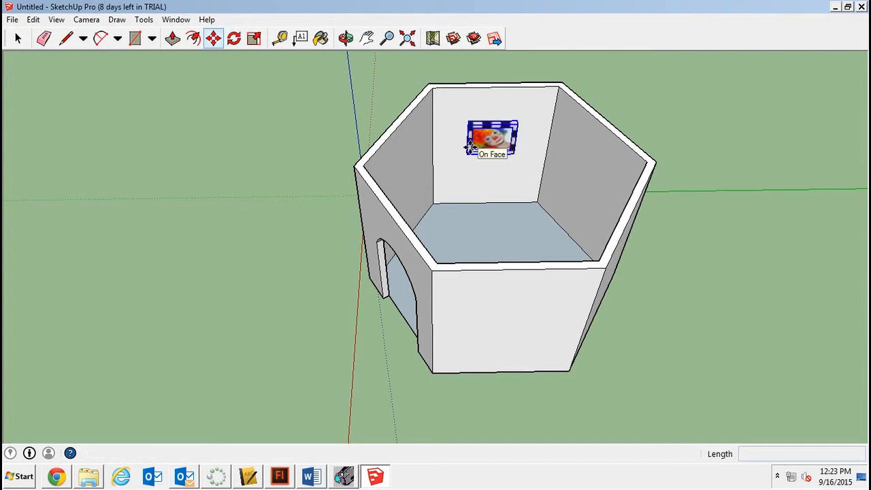
# - Scale the framed clown picture up by 1.5 and move it to the centre of the back wall
pyautogui.click(214, 38)
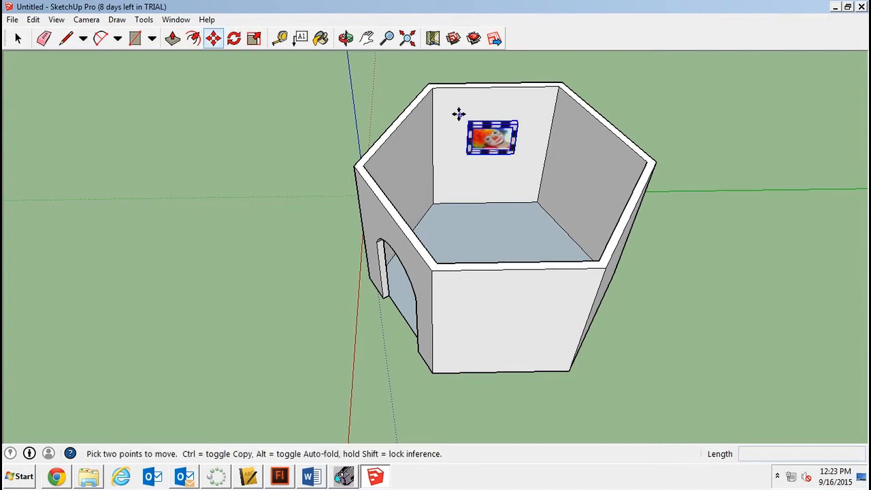
pyautogui.click(234, 38)
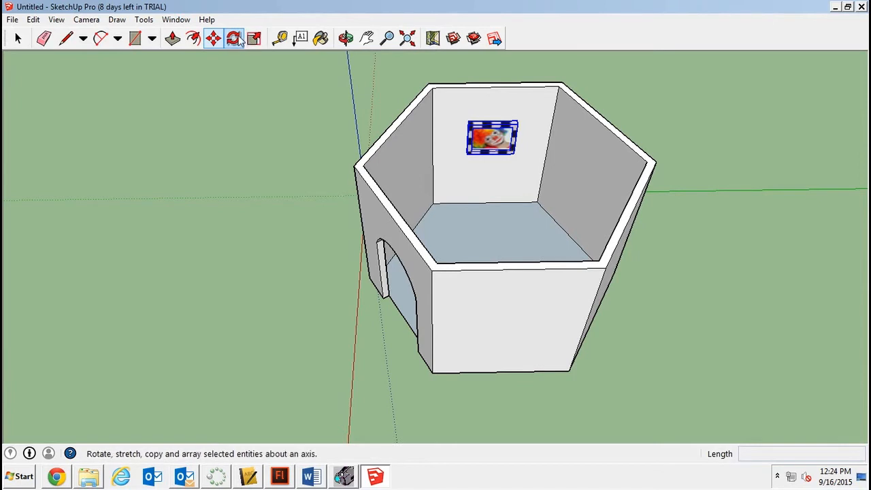
pyautogui.click(253, 38)
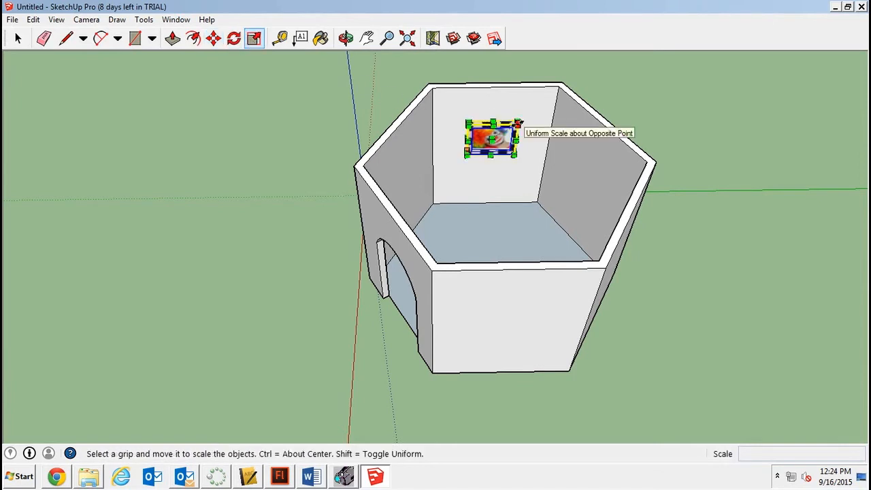
pyautogui.moveTo(514, 155); pyautogui.dragTo(544, 109)
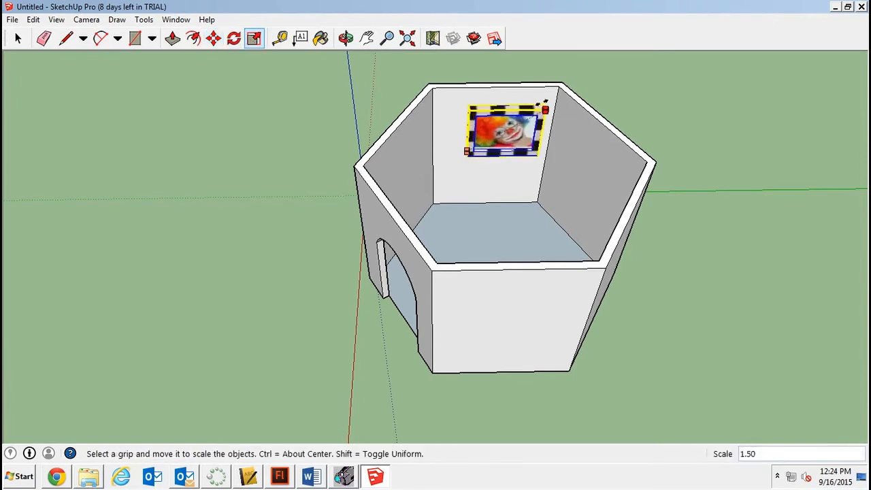
pyautogui.click(212, 39)
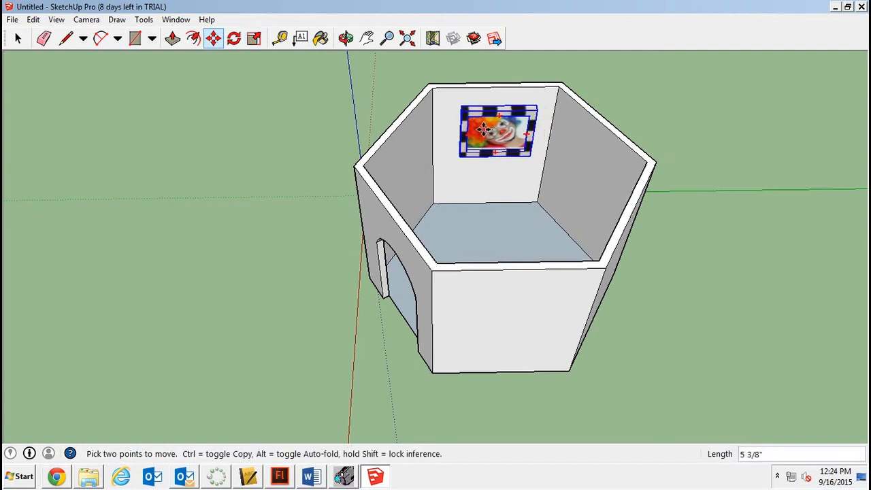
pyautogui.moveTo(483, 131); pyautogui.dragTo(490, 130)
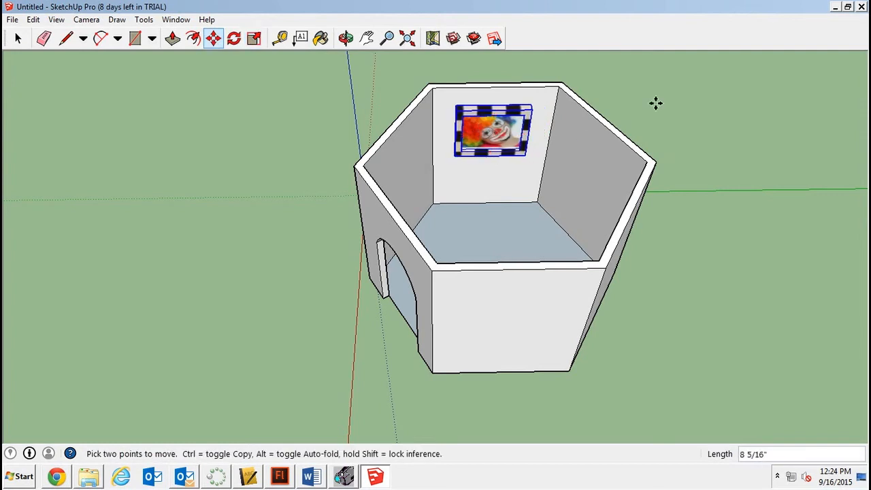
# - Orbit down into the room and back to an angled view to check the picture
pyautogui.click(346, 38)
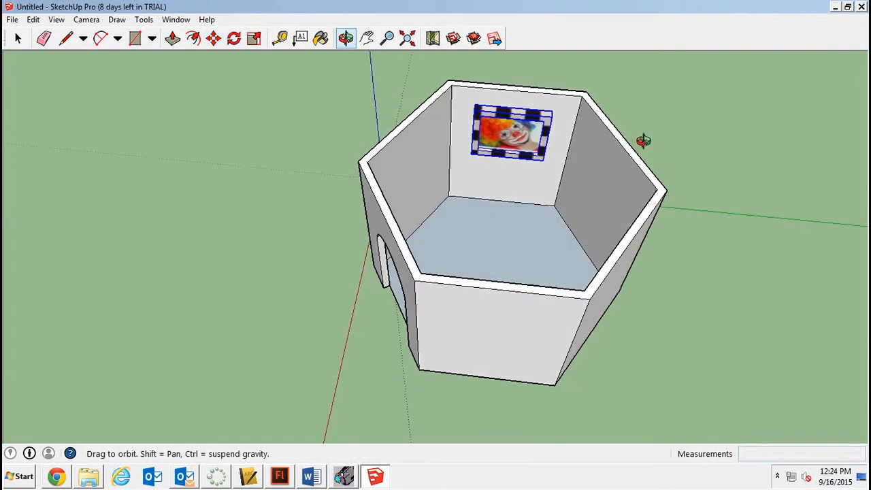
pyautogui.moveTo(643, 140); pyautogui.dragTo(379, 275)
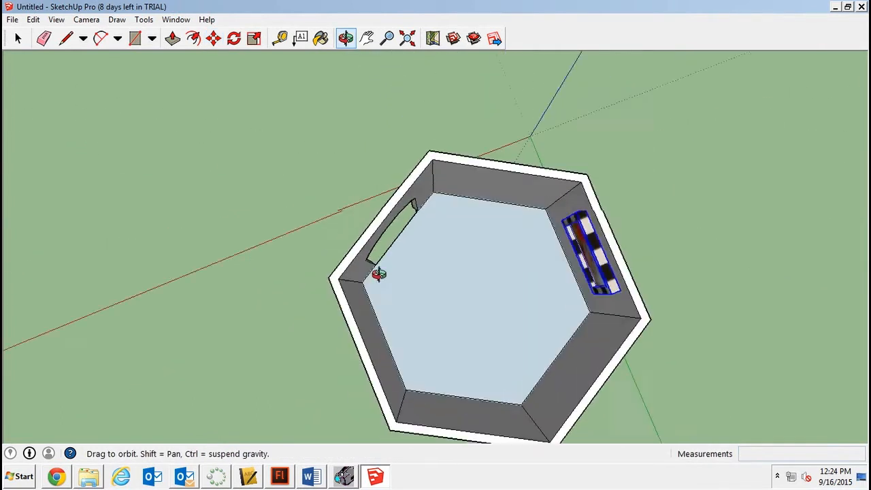
pyautogui.moveTo(378, 275); pyautogui.dragTo(719, 152)
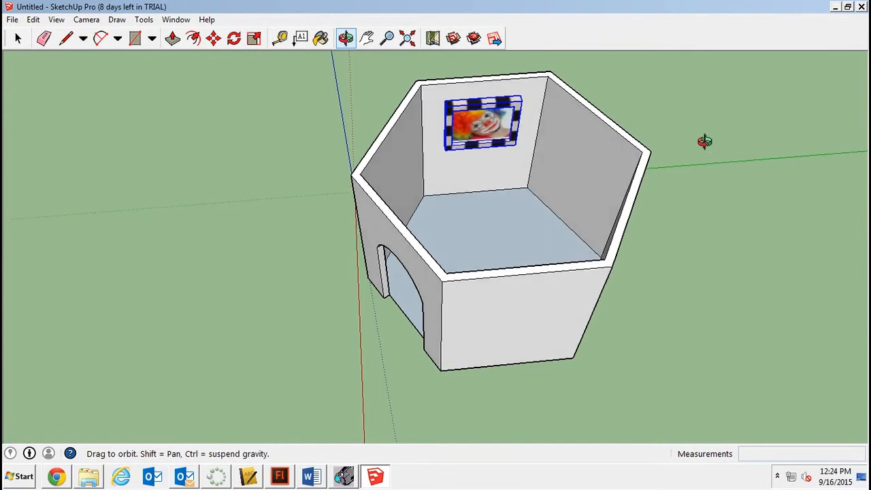
pyautogui.click(212, 38)
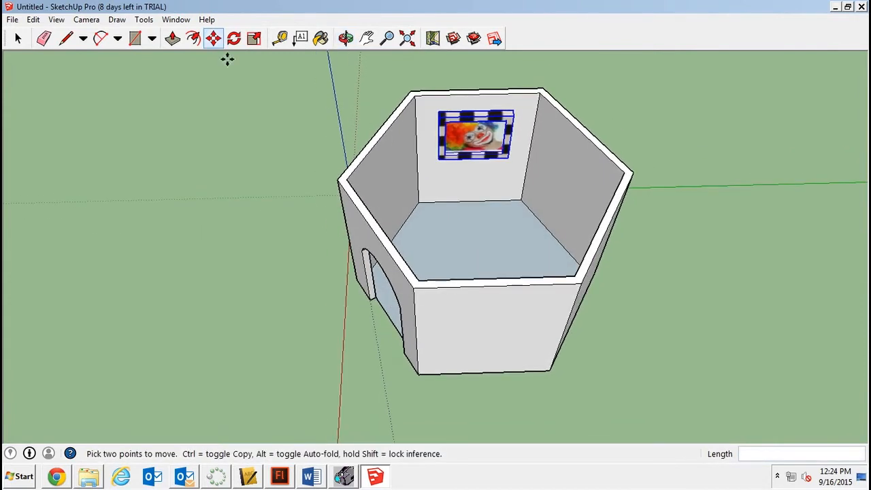
# - Paint the exterior walls, including the doorway side, with Stone_Masonry_Multi
pyautogui.click(345, 38)
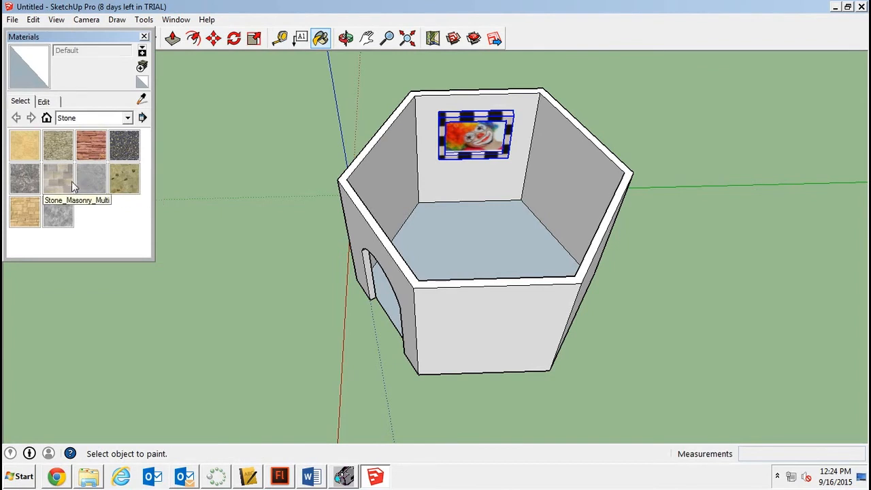
pyautogui.click(57, 178)
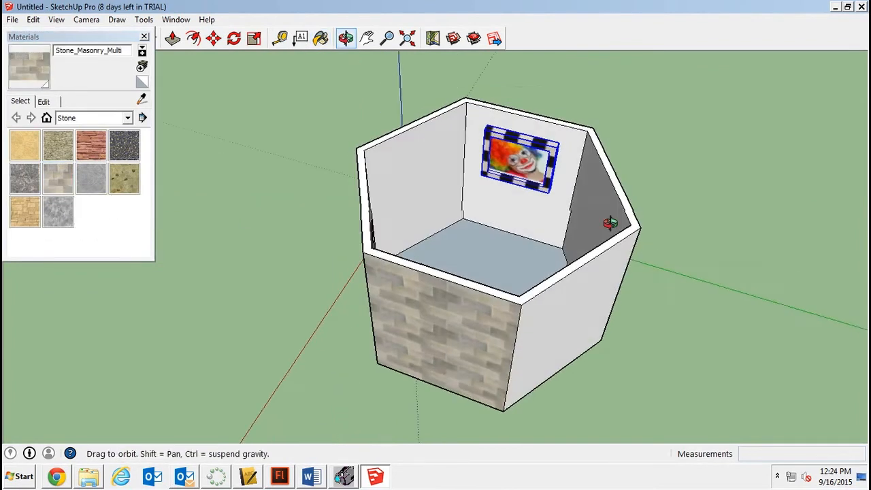
pyautogui.moveTo(610, 223); pyautogui.dragTo(666, 259)
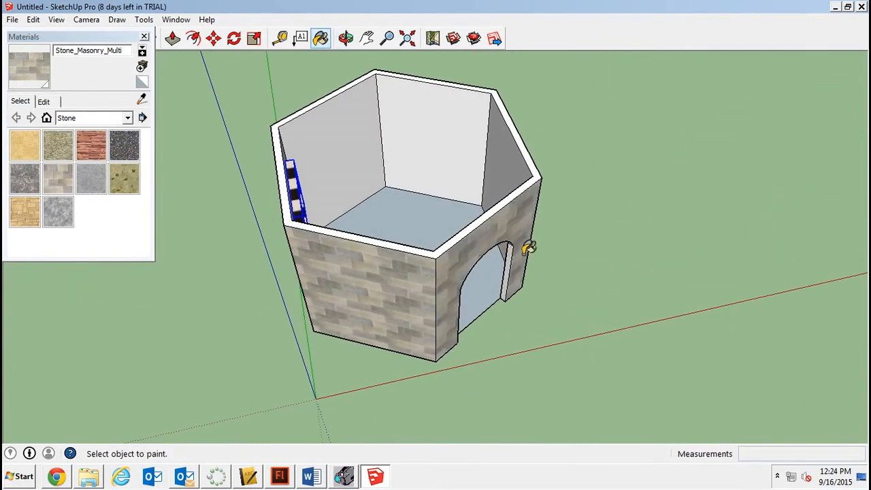
pyautogui.moveTo(138, 117)
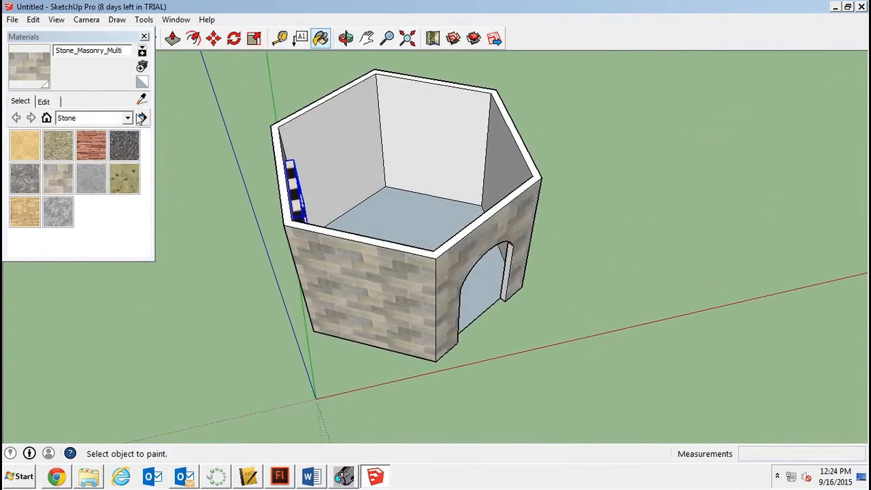
# - Paint the floor with Tile_Checker_BW and two interior walls with Wood_Floor_Dark
pyautogui.click(128, 117)
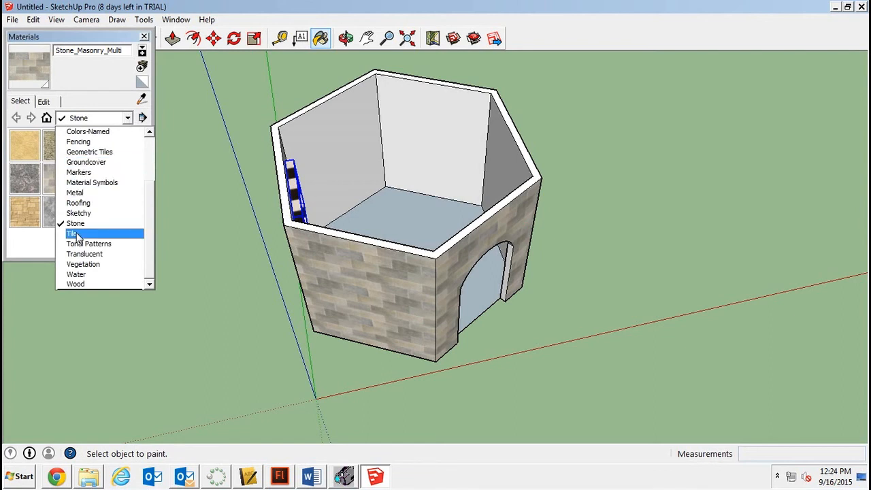
pyautogui.click(71, 234)
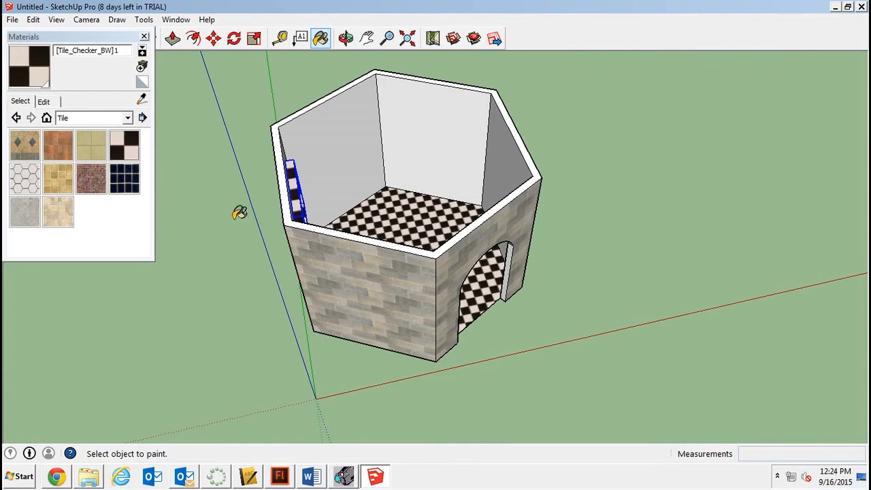
pyautogui.moveTo(123, 144)
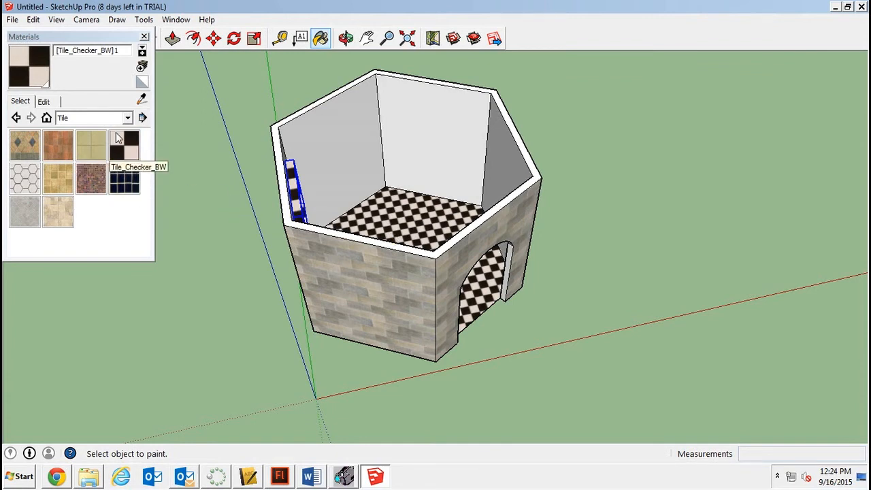
pyautogui.click(128, 117)
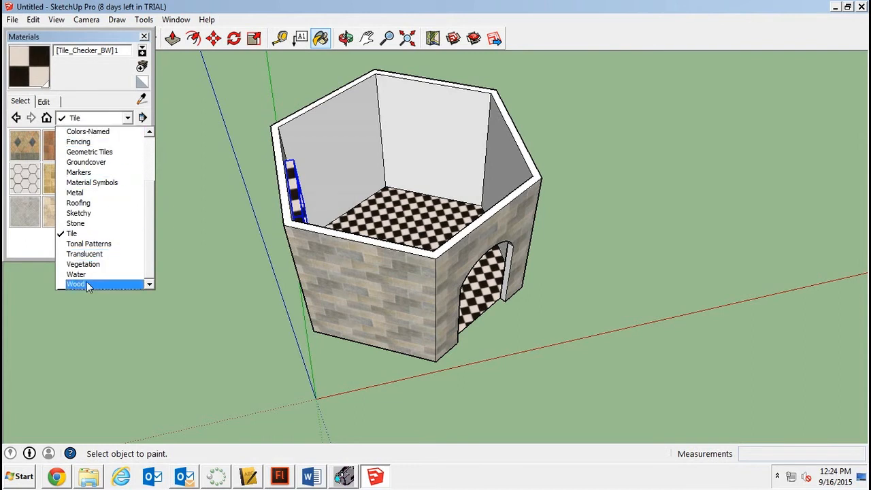
pyautogui.click(77, 284)
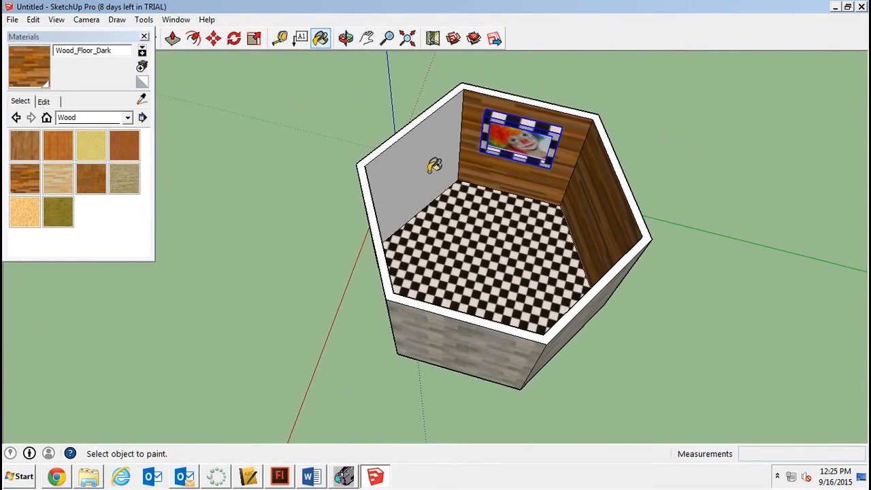
# - Switch Materials to Colors-Named and pick 0020_Red
pyautogui.click(128, 117)
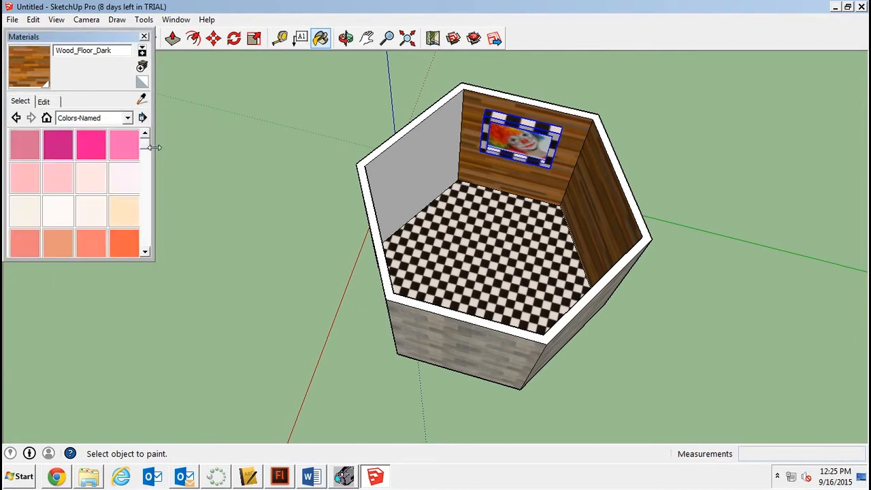
pyautogui.scroll(-3)
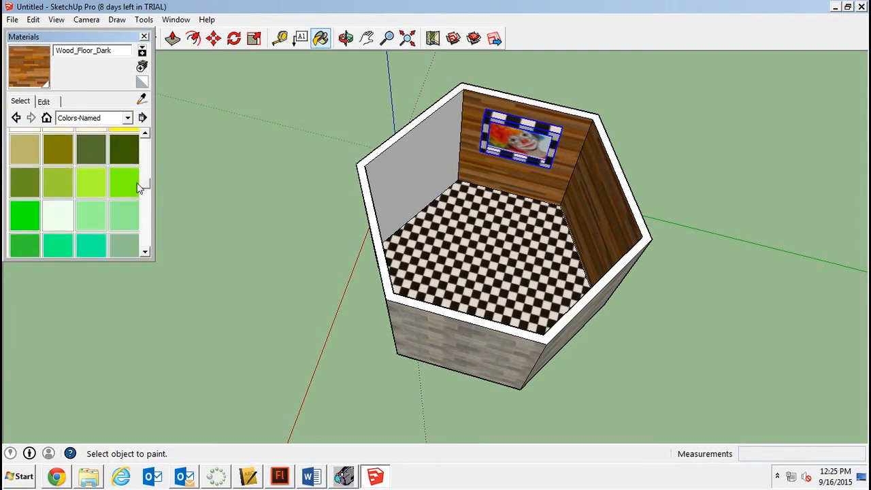
pyautogui.scroll(-3)
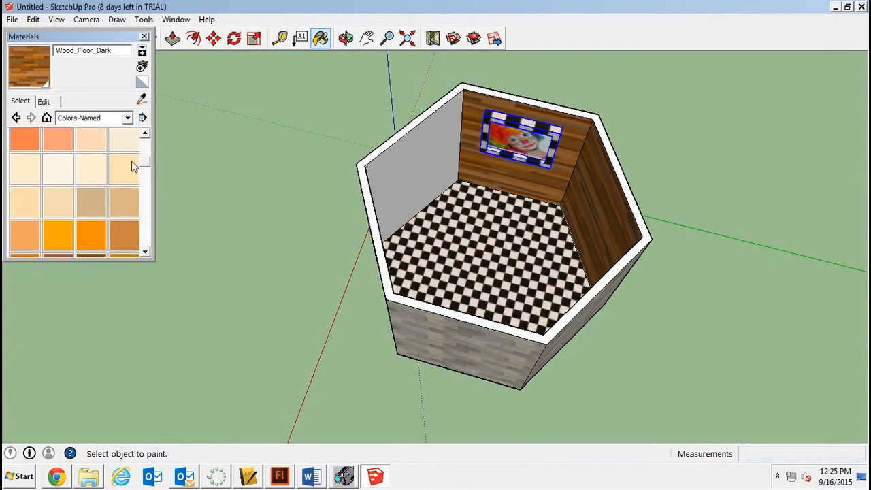
pyautogui.click(124, 173)
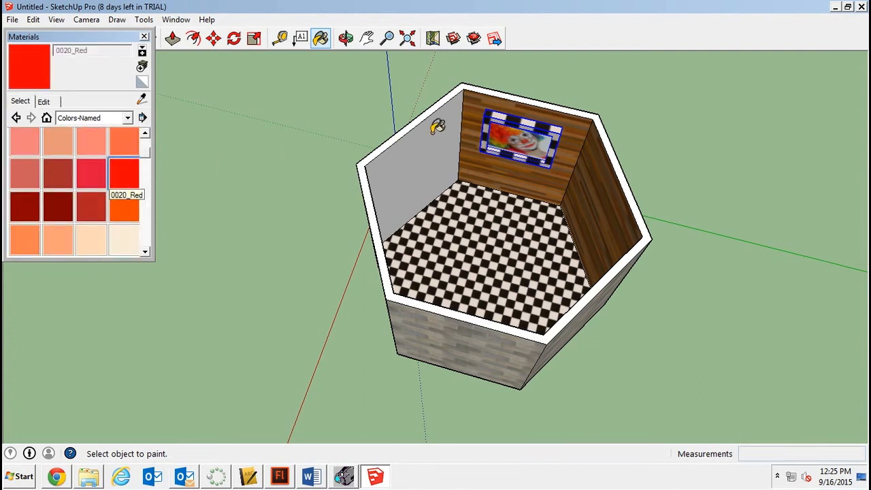
# - Paint every interior wall red, including the one holding the picture, and close Materials
pyautogui.click(606, 183)
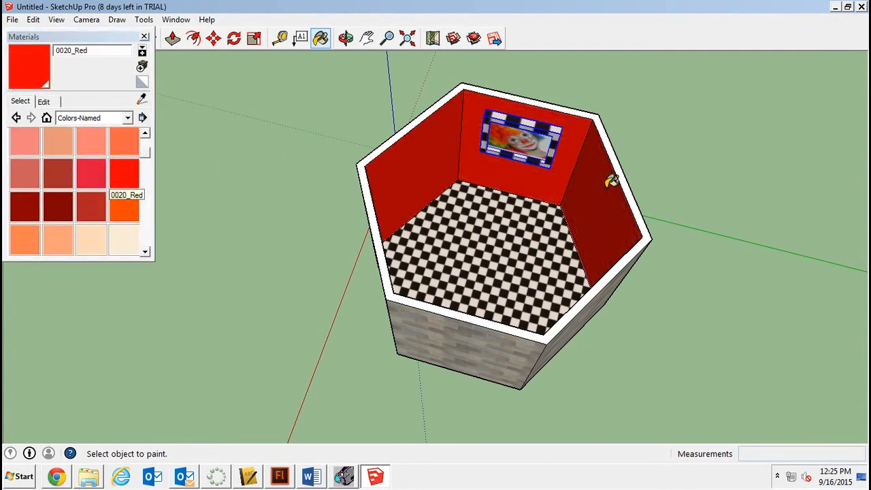
pyautogui.click(345, 38)
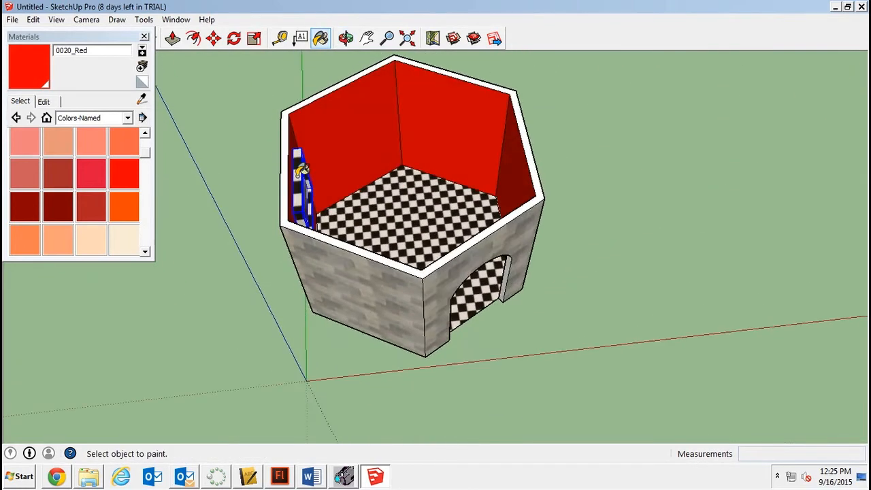
pyautogui.click(346, 38)
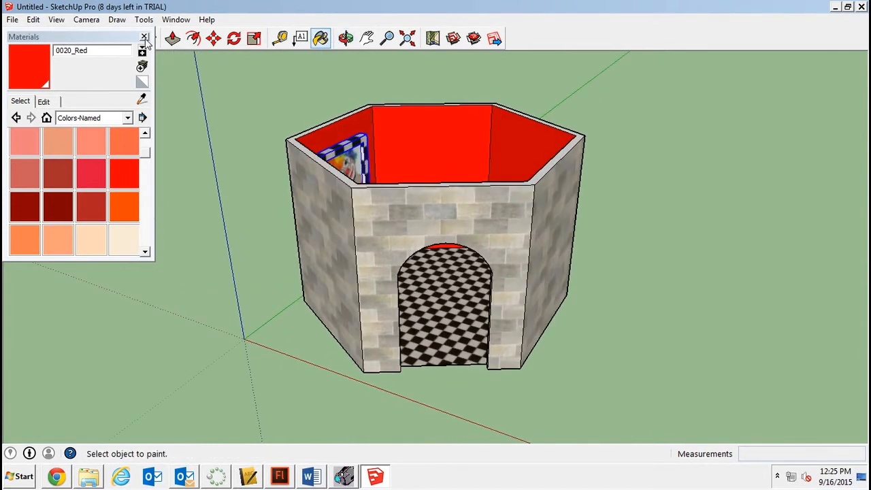
pyautogui.click(144, 19)
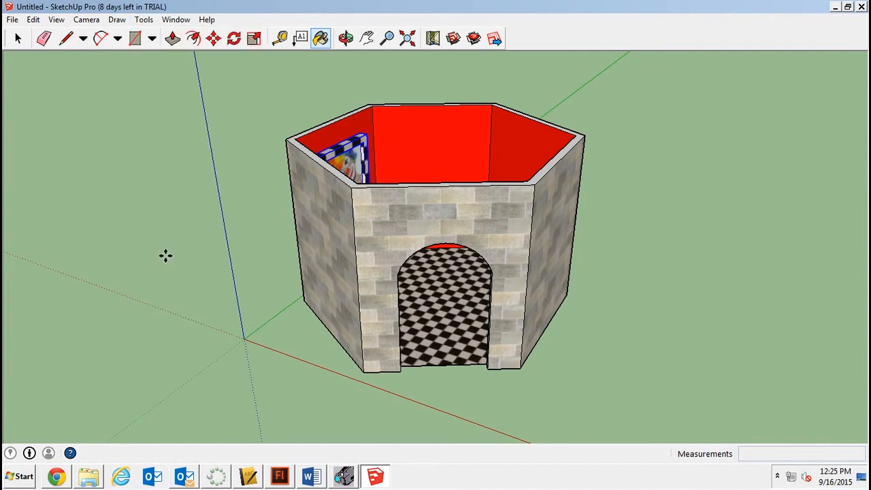
pyautogui.moveTo(376, 209)
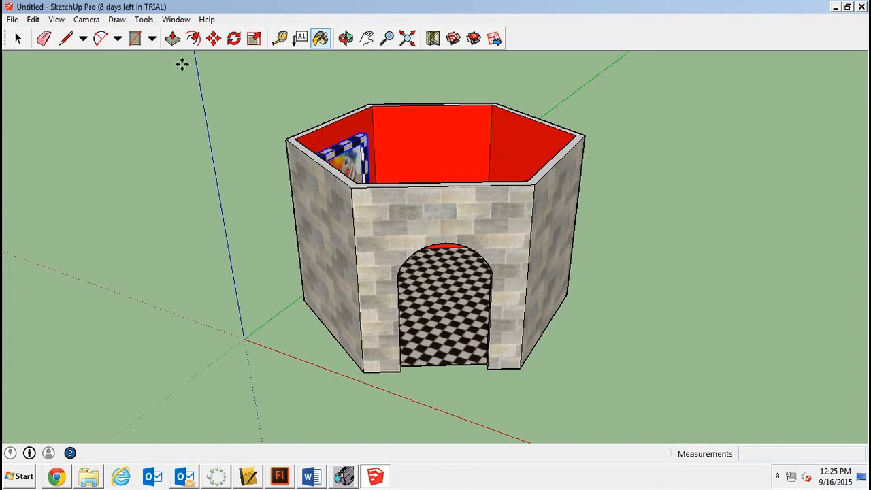
# - Create 3D text reading 'Art Museum' and place it on the front wall above the doorway
pyautogui.click(300, 38)
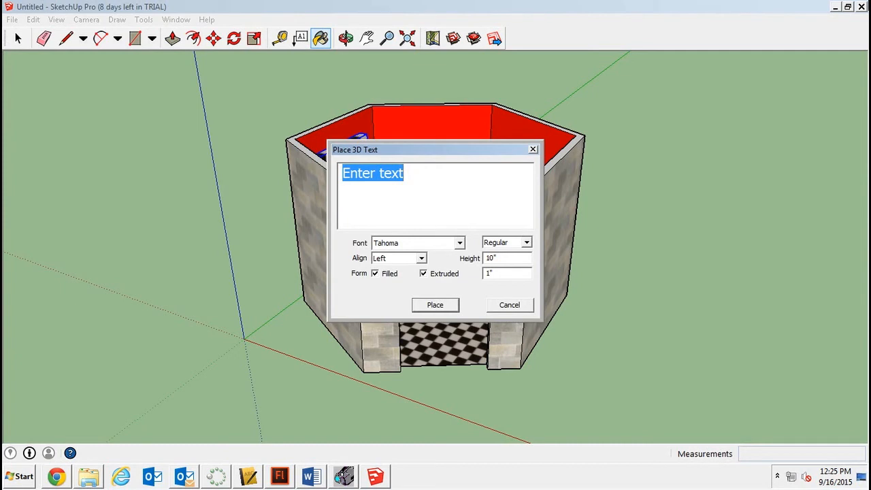
pyautogui.write('Art')
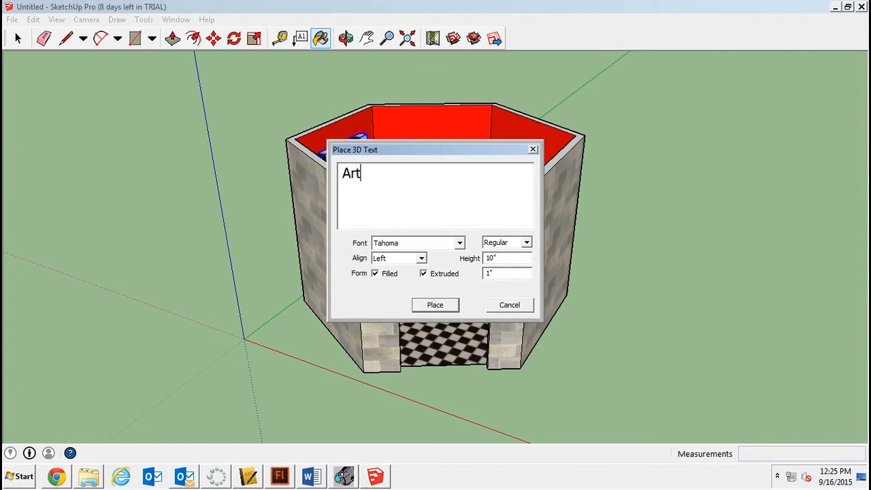
pyautogui.write('Museum')
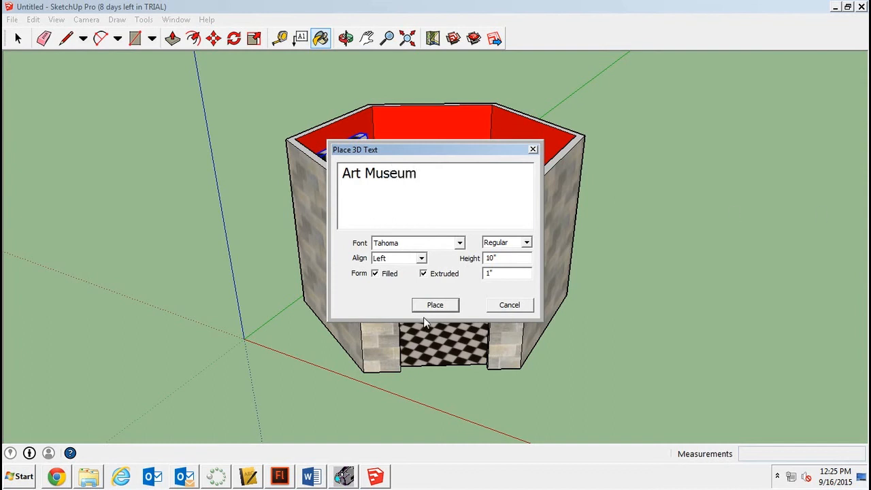
pyautogui.click(435, 305)
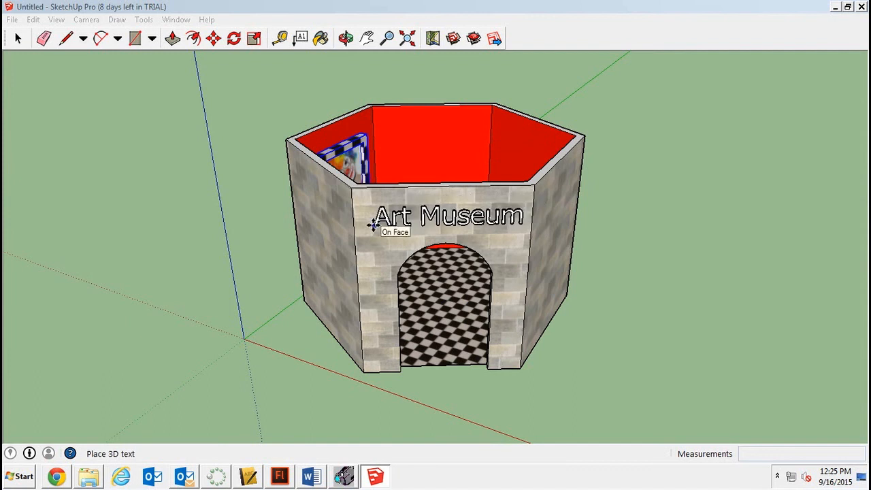
pyautogui.click(345, 38)
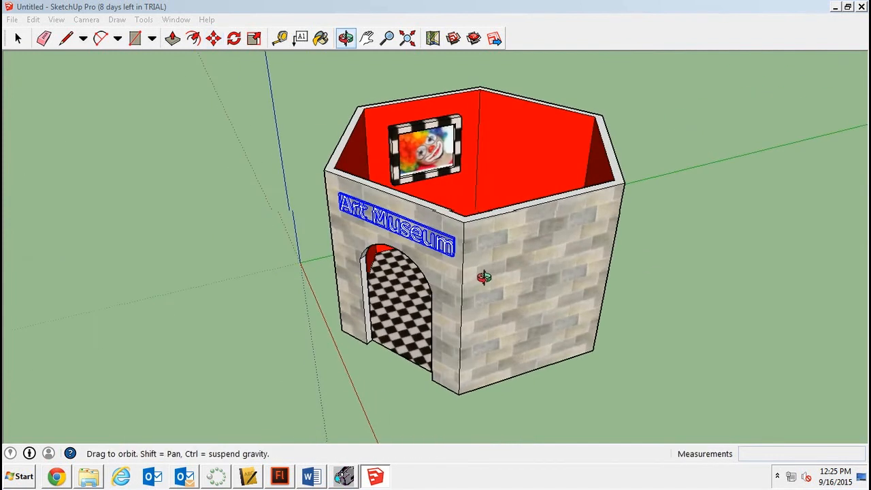